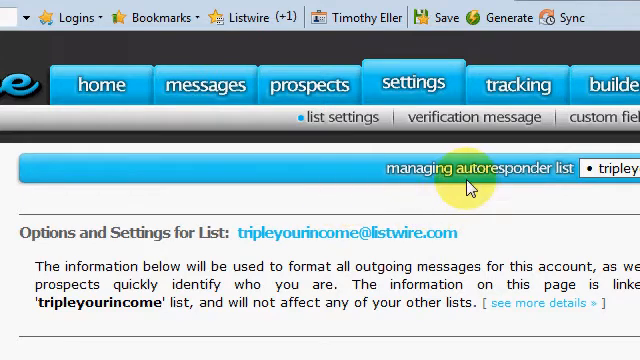
Browse the tripleyourincome list's Settings page, scrolling through its options.
{"action": "left_click", "coordinate": [308, 84]}
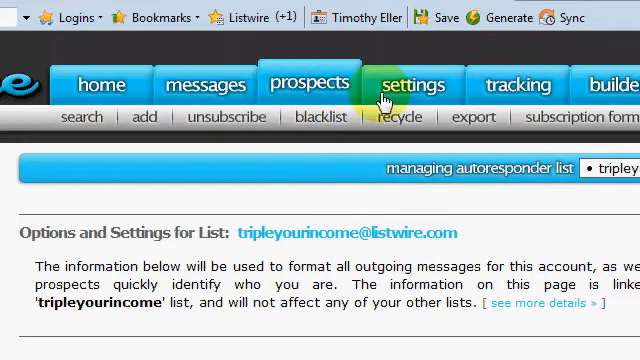
{"action": "left_click", "coordinate": [416, 84]}
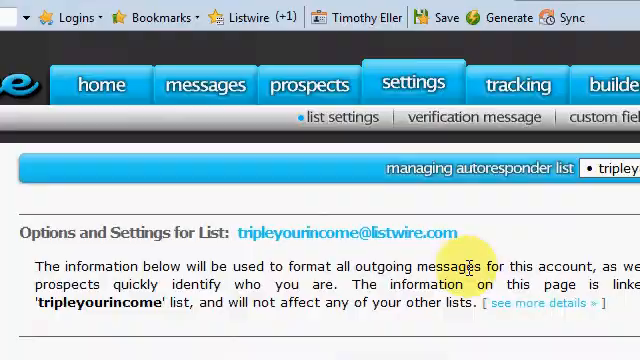
{"action": "scroll", "scroll_direction": "down", "scroll_amount": 3}
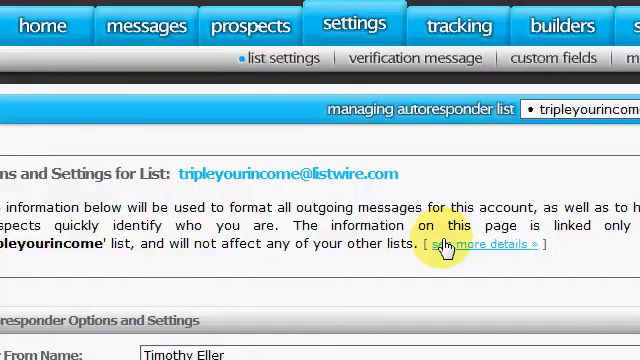
{"action": "scroll", "scroll_direction": "down", "scroll_amount": 3}
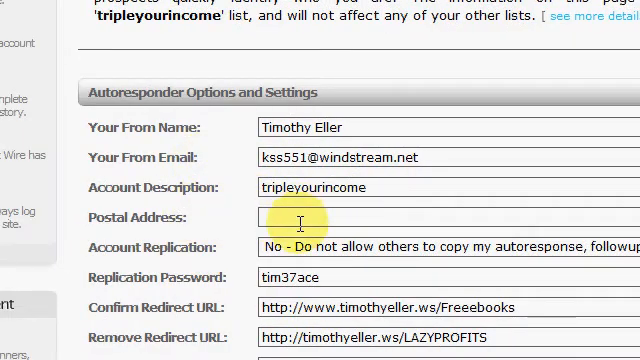
{"action": "scroll", "scroll_direction": "down", "scroll_amount": 3}
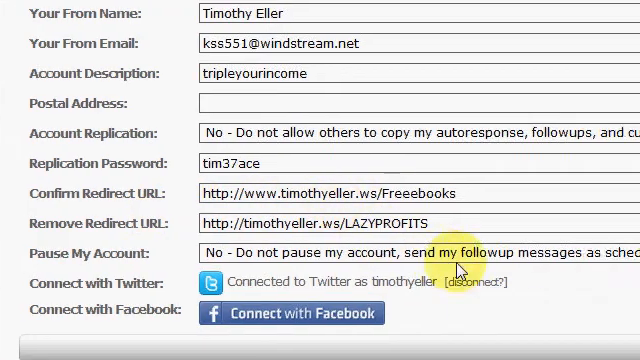
{"action": "scroll", "scroll_direction": "down", "scroll_amount": 3}
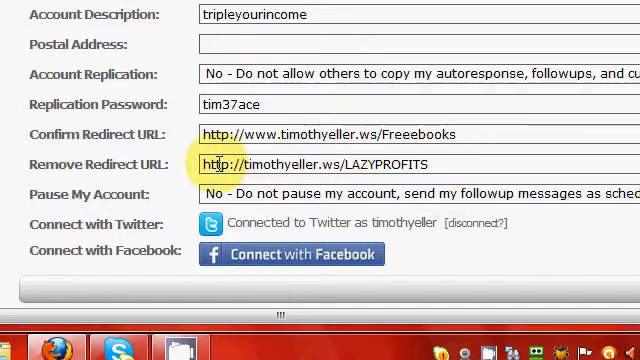
{"action": "mouse_move", "coordinate": [220, 164]}
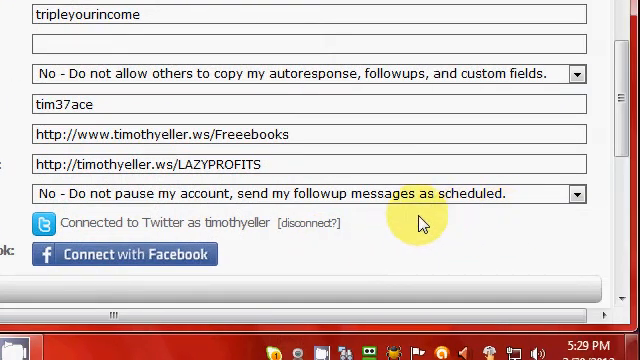
{"action": "mouse_move", "coordinate": [376, 228]}
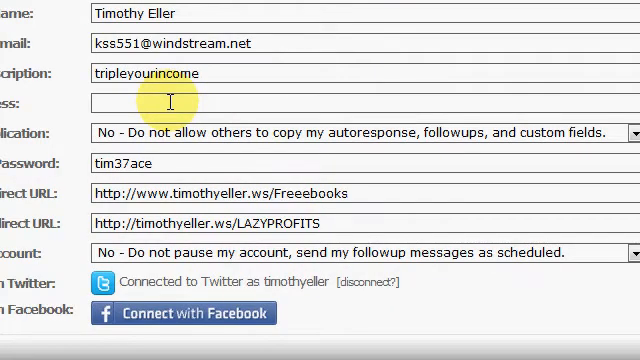
{"action": "mouse_move", "coordinate": [210, 78]}
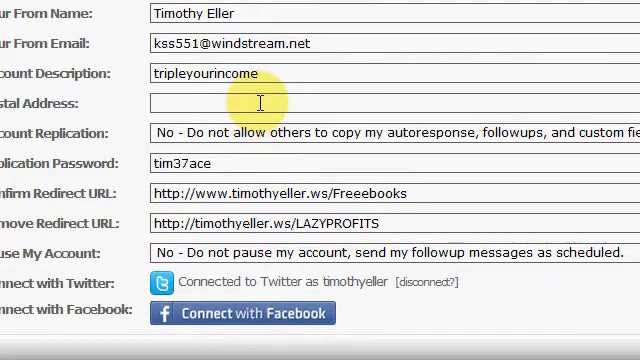
{"action": "scroll", "scroll_direction": "down", "scroll_amount": 3}
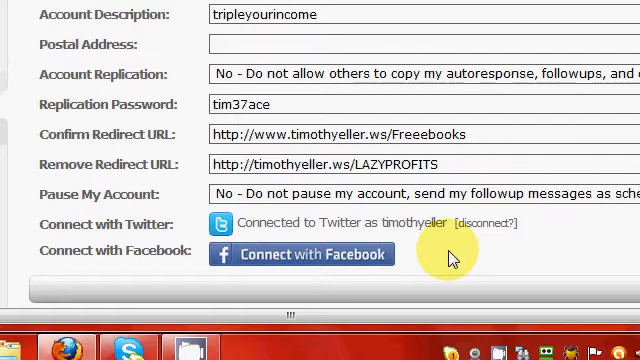
{"action": "mouse_move", "coordinate": [480, 224]}
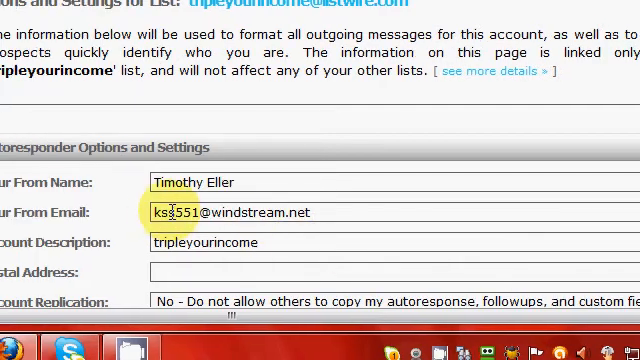
{"action": "mouse_move", "coordinate": [396, 212]}
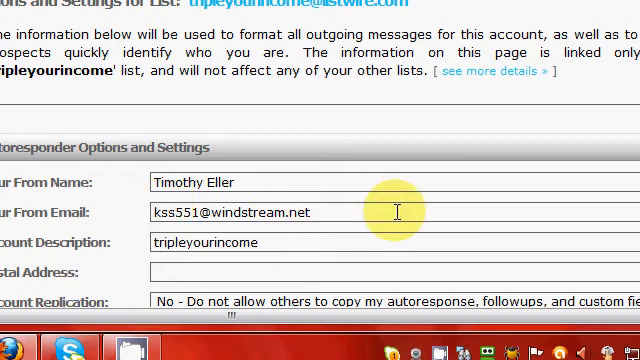
{"action": "mouse_move", "coordinate": [396, 204]}
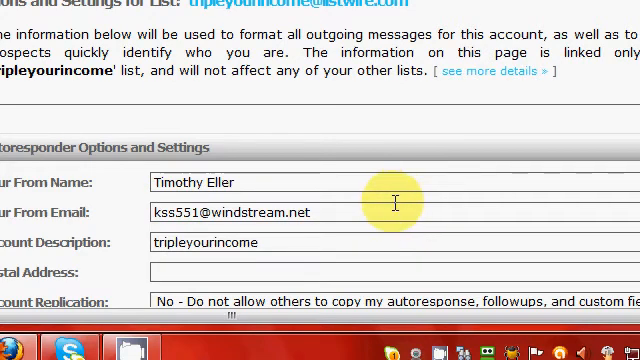
{"action": "mouse_move", "coordinate": [392, 206]}
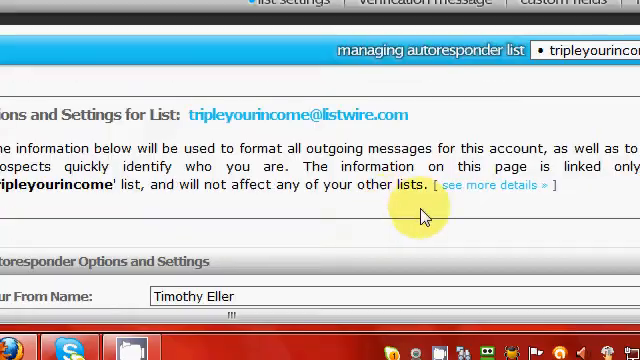
{"action": "scroll", "scroll_direction": "up", "scroll_amount": 3}
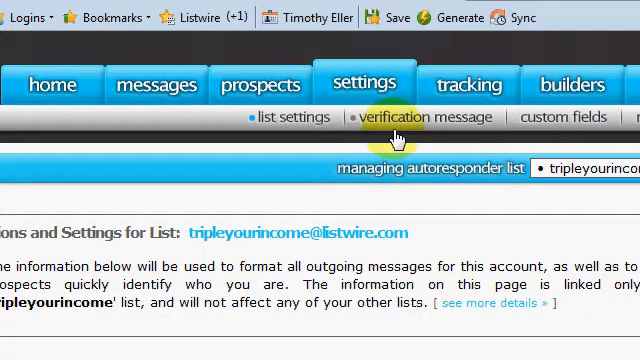
Review the Verification Message: its subject line, custom message and fixed body.
{"action": "left_click", "coordinate": [412, 116]}
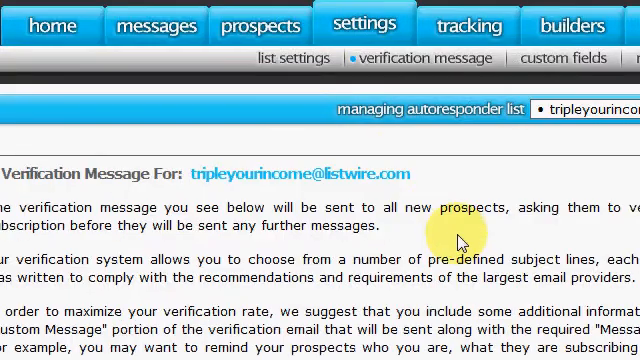
{"action": "scroll", "scroll_direction": "down", "scroll_amount": 3}
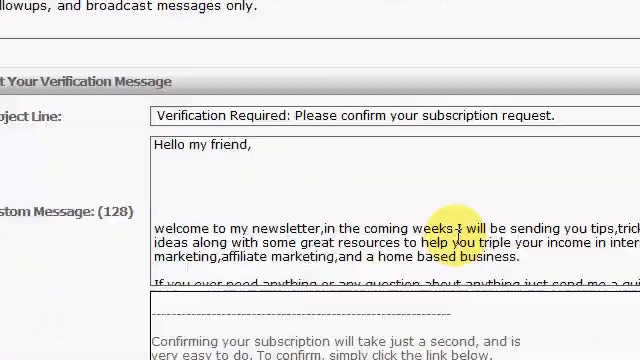
{"action": "scroll", "scroll_direction": "down", "scroll_amount": 3}
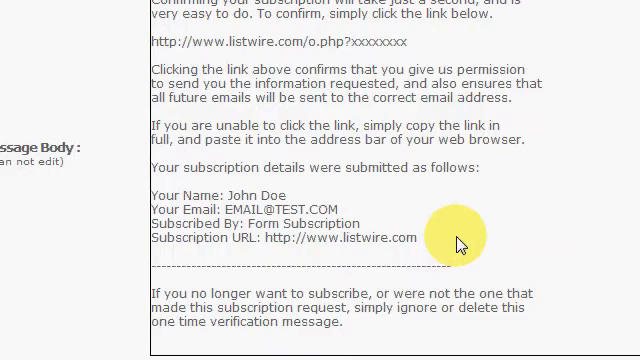
{"action": "scroll", "scroll_direction": "down", "scroll_amount": 3}
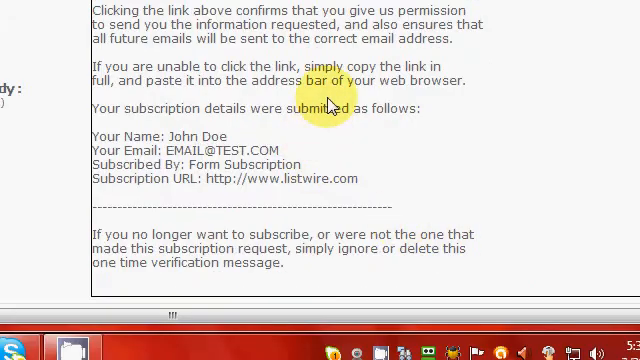
{"action": "scroll", "scroll_direction": "up", "scroll_amount": 3}
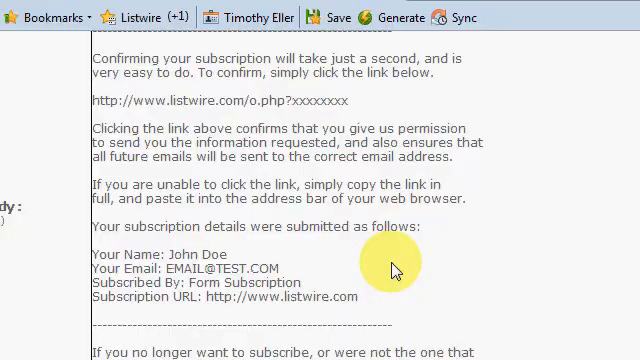
{"action": "scroll", "scroll_direction": "down", "scroll_amount": 3}
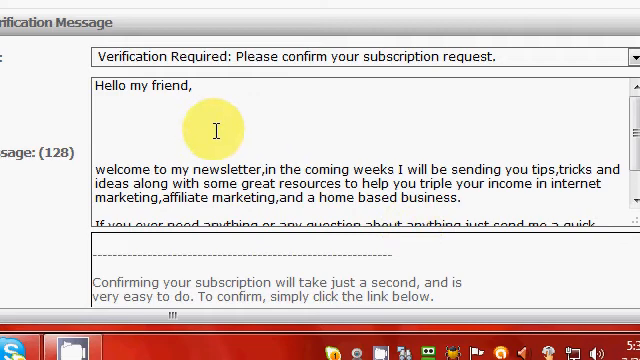
{"action": "scroll", "scroll_direction": "down", "scroll_amount": 3}
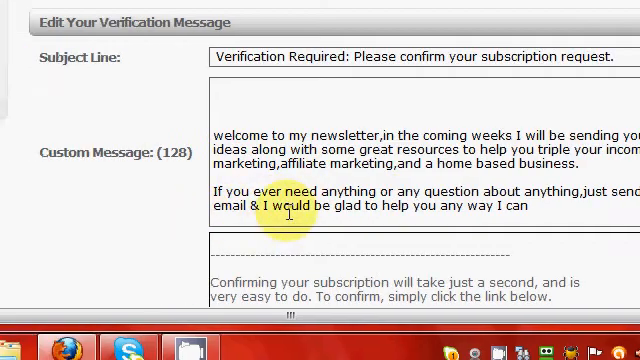
{"action": "scroll", "scroll_direction": "down", "scroll_amount": 3}
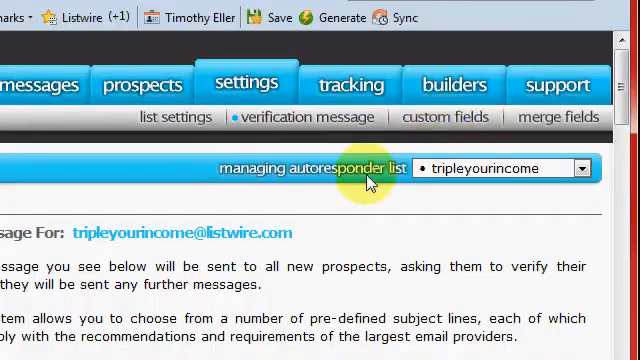
Scroll down the Custom Fields page to the Add A New Custom Field form.
{"action": "scroll", "scroll_direction": "down", "scroll_amount": 3}
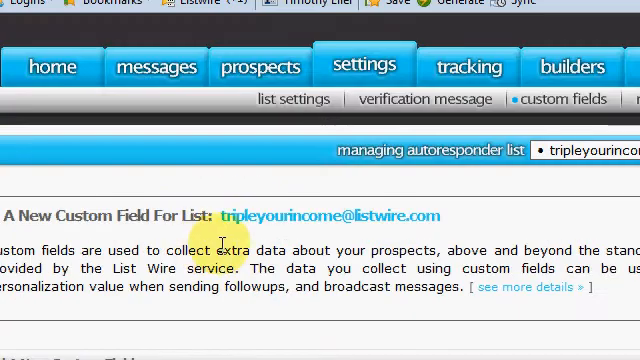
{"action": "scroll", "scroll_direction": "down", "scroll_amount": 3}
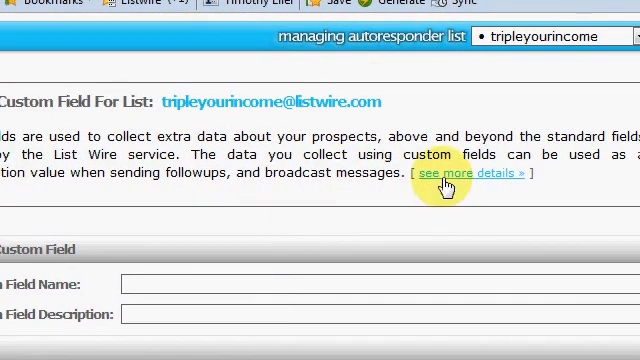
{"action": "scroll", "scroll_direction": "down", "scroll_amount": 3}
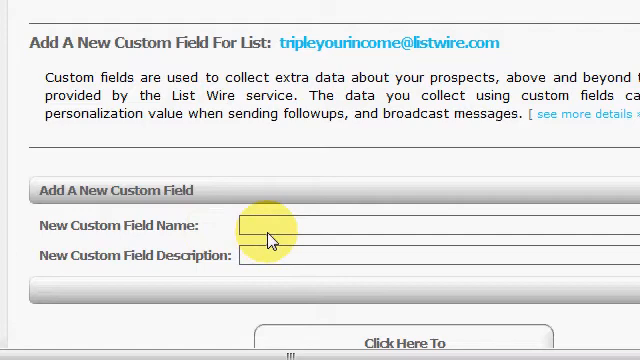
{"action": "scroll", "scroll_direction": "down", "scroll_amount": 3}
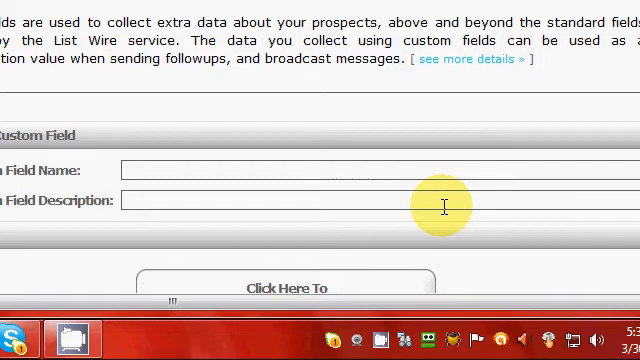
{"action": "scroll", "scroll_direction": "down", "scroll_amount": 3}
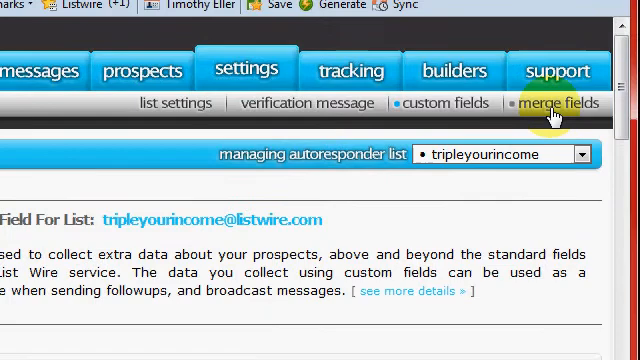
Show the Merge Fields page listing tags like company, first name and last name.
{"action": "left_click", "coordinate": [562, 104]}
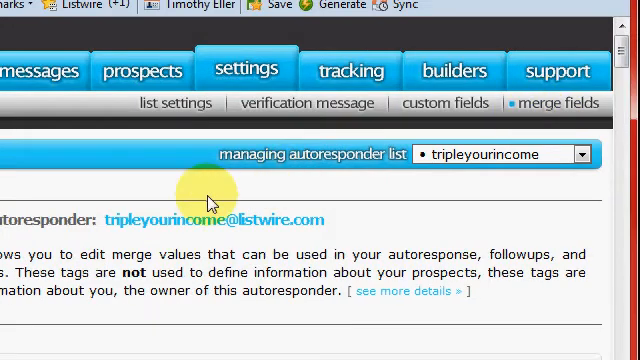
{"action": "scroll", "scroll_direction": "down", "scroll_amount": 3}
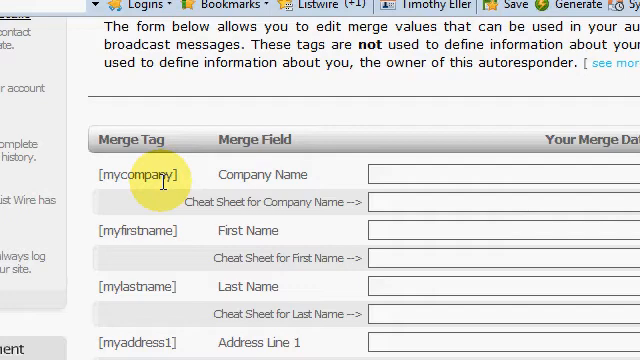
{"action": "scroll", "scroll_direction": "down", "scroll_amount": 3}
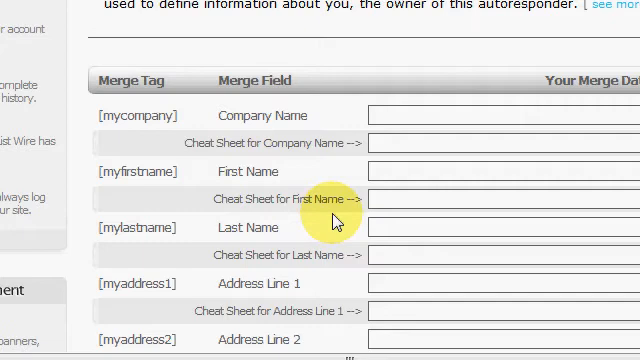
{"action": "scroll", "scroll_direction": "down", "scroll_amount": 3}
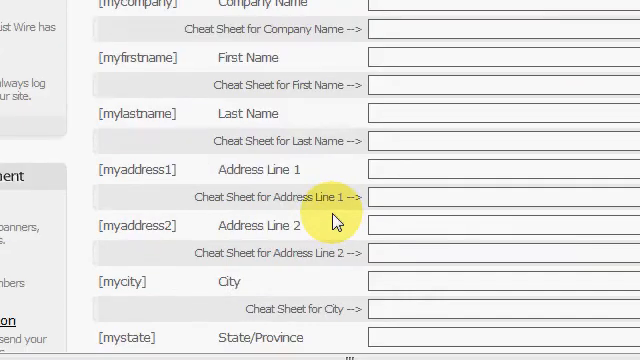
{"action": "mouse_move", "coordinate": [344, 222]}
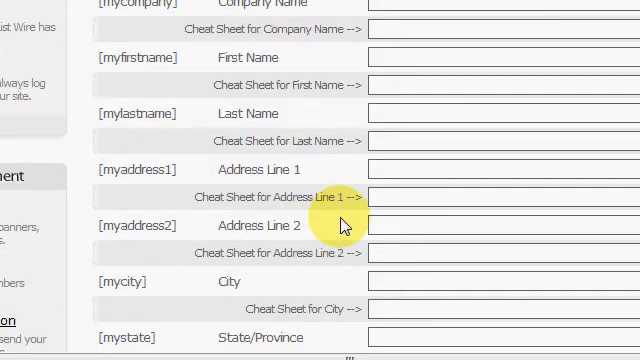
{"action": "scroll", "scroll_direction": "down", "scroll_amount": 3}
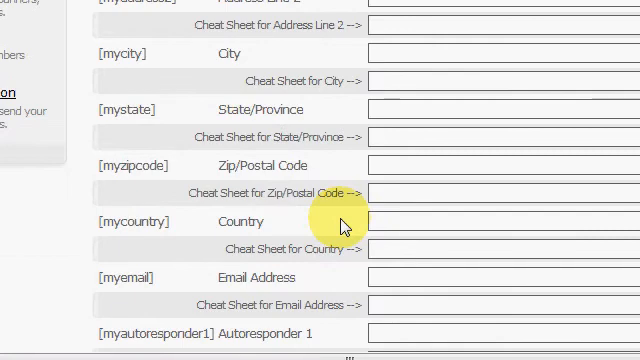
{"action": "scroll", "scroll_direction": "down", "scroll_amount": 3}
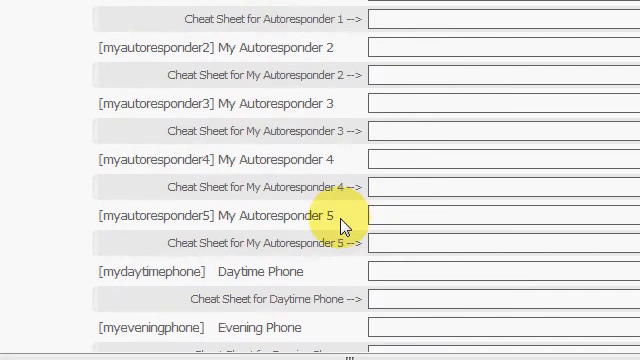
{"action": "scroll", "scroll_direction": "down", "scroll_amount": 3}
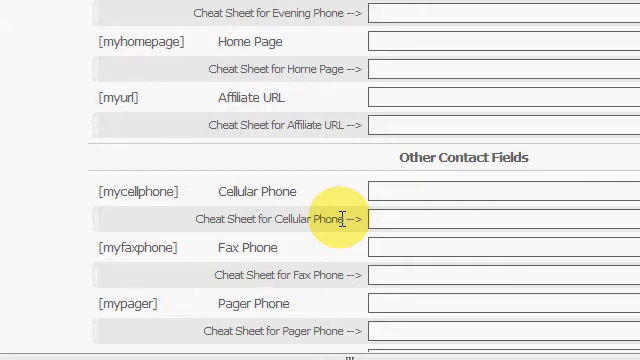
{"action": "scroll", "scroll_direction": "down", "scroll_amount": 3}
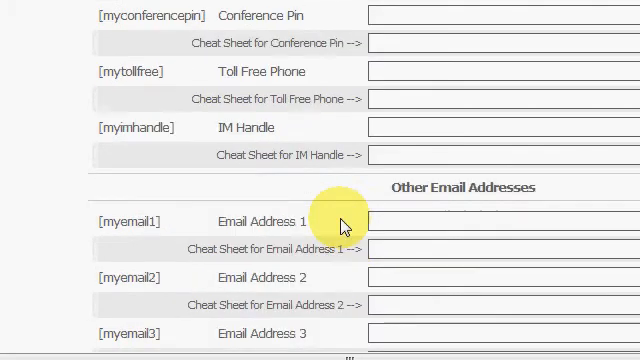
{"action": "scroll", "scroll_direction": "down", "scroll_amount": 3}
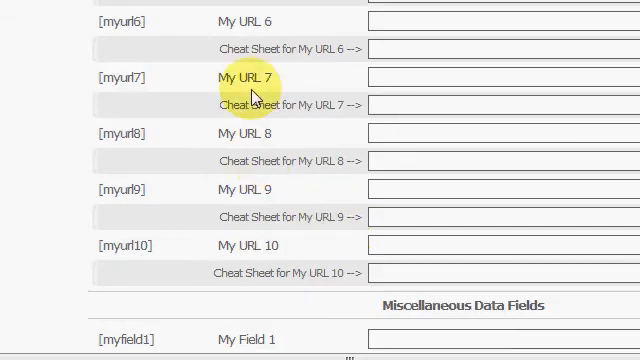
{"action": "scroll", "scroll_direction": "down", "scroll_amount": 3}
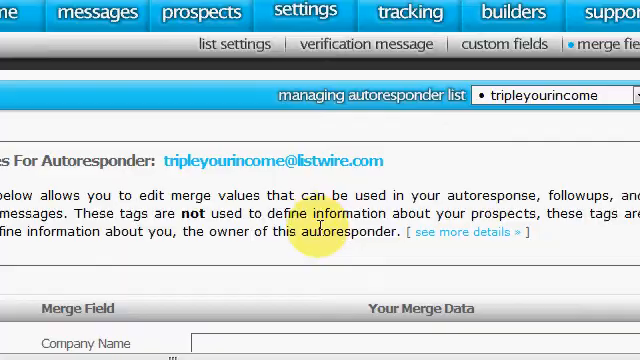
{"action": "scroll", "scroll_direction": "down", "scroll_amount": 3}
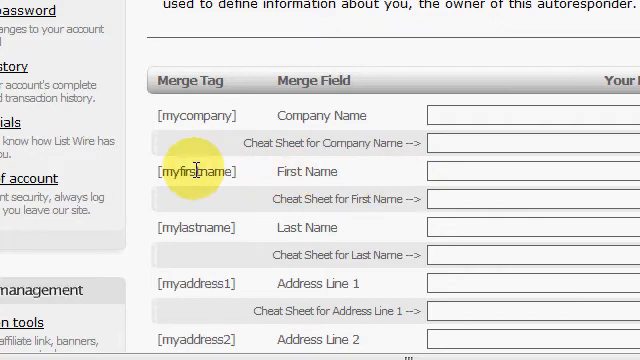
{"action": "mouse_move", "coordinate": [430, 184]}
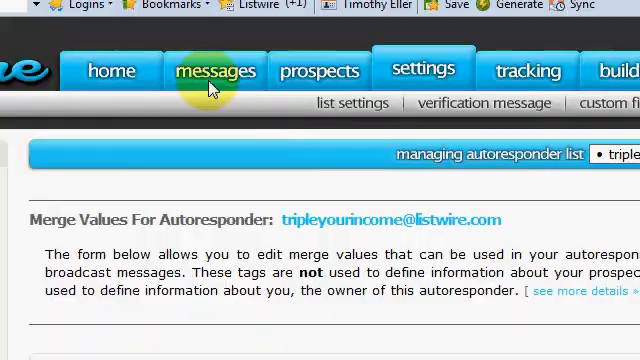
Show the Follow Up Messages list under Messages and scroll through its messages.
{"action": "left_click", "coordinate": [216, 72]}
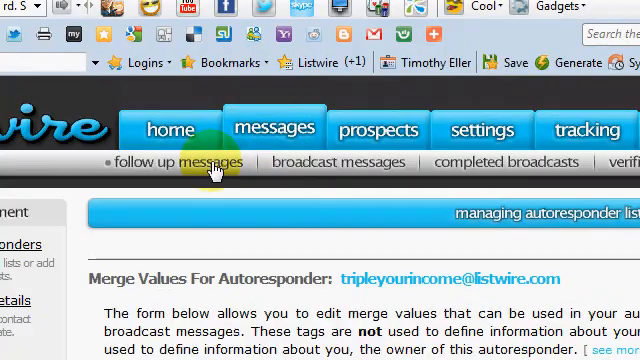
{"action": "left_click", "coordinate": [480, 130]}
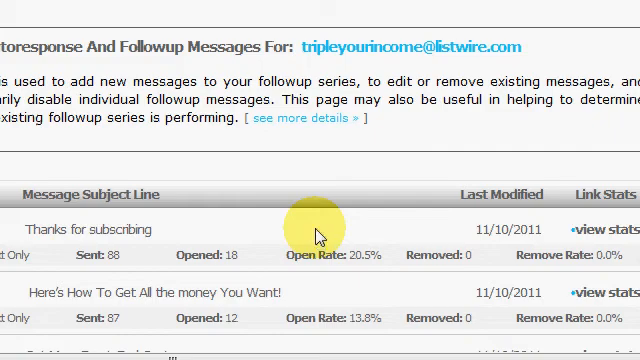
{"action": "scroll", "scroll_direction": "down", "scroll_amount": 3}
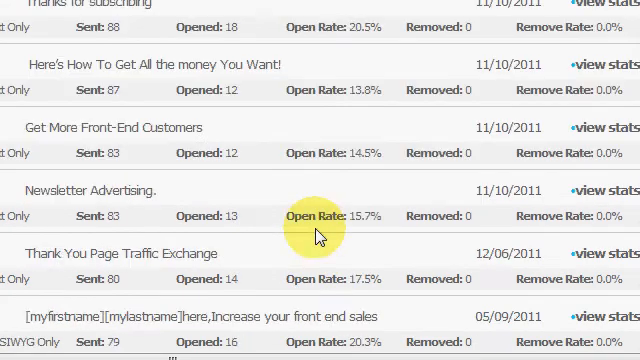
{"action": "scroll", "scroll_direction": "down", "scroll_amount": 3}
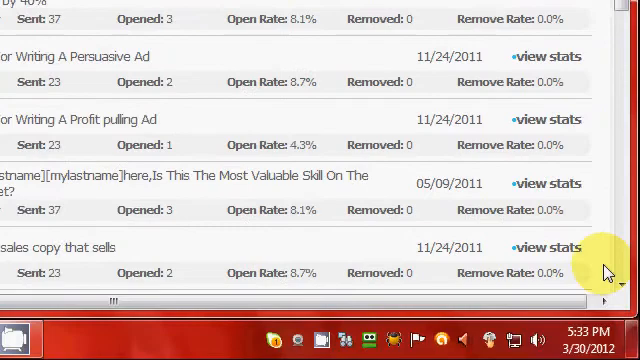
{"action": "scroll", "scroll_direction": "down", "scroll_amount": 3}
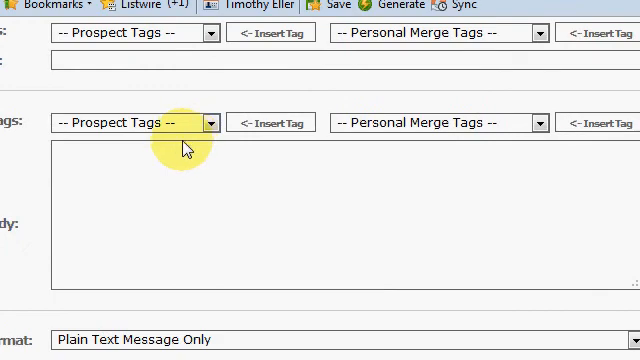
Expand the Prospect Tags and Personal Merge Tags dropdowns in the new message form.
{"action": "left_click", "coordinate": [208, 124]}
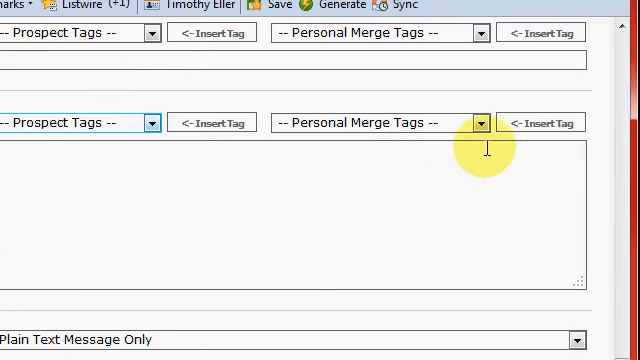
{"action": "left_click", "coordinate": [476, 124]}
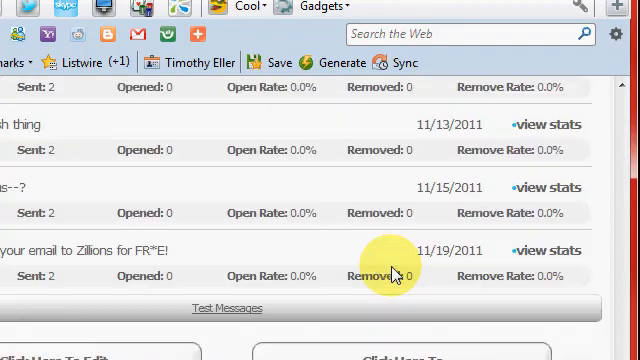
{"action": "scroll", "scroll_direction": "down", "scroll_amount": 3}
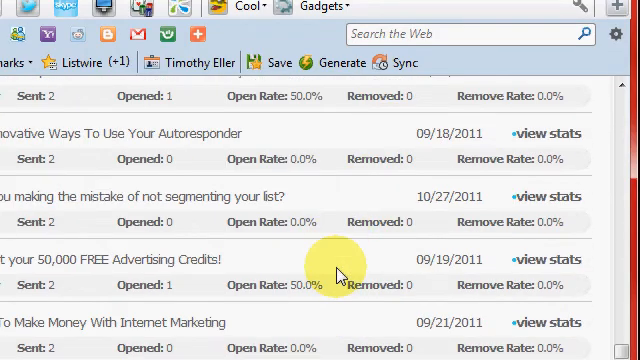
{"action": "scroll", "scroll_direction": "down", "scroll_amount": 3}
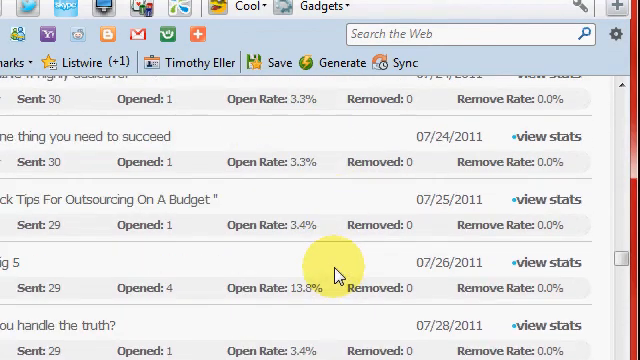
{"action": "scroll", "scroll_direction": "down", "scroll_amount": 3}
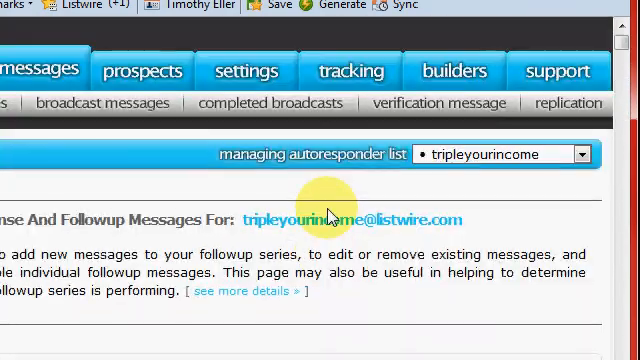
{"action": "left_click", "coordinate": [350, 128]}
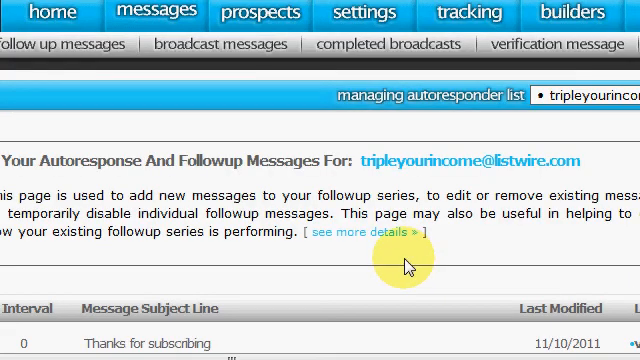
{"action": "mouse_move", "coordinate": [312, 156]}
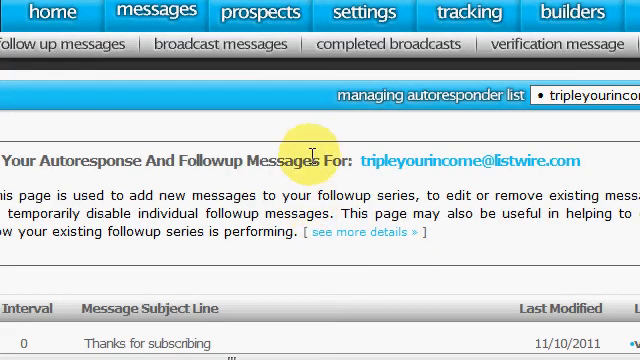
{"action": "mouse_move", "coordinate": [318, 154]}
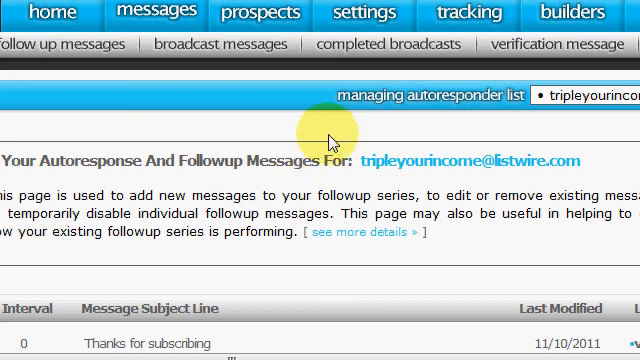
{"action": "mouse_move", "coordinate": [332, 114]}
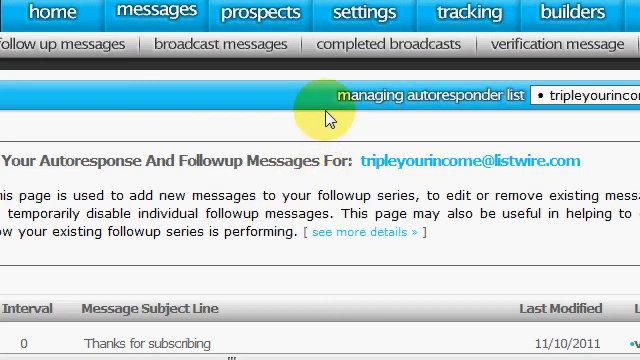